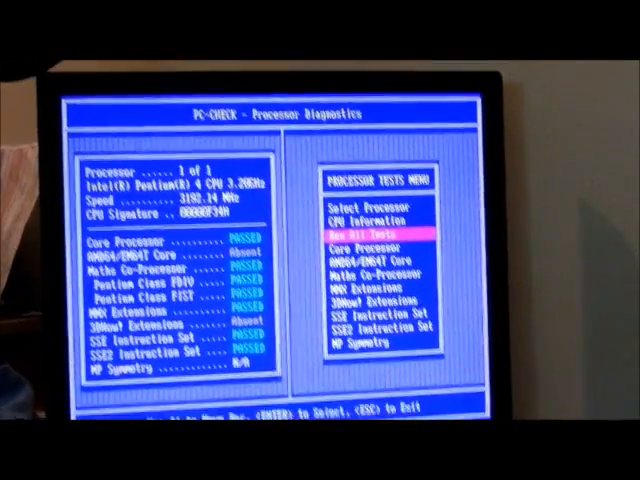
Leave the processor test results and exit the Advanced Diagnostic Tests menu.
{"action": "key", "text": "Escape"}
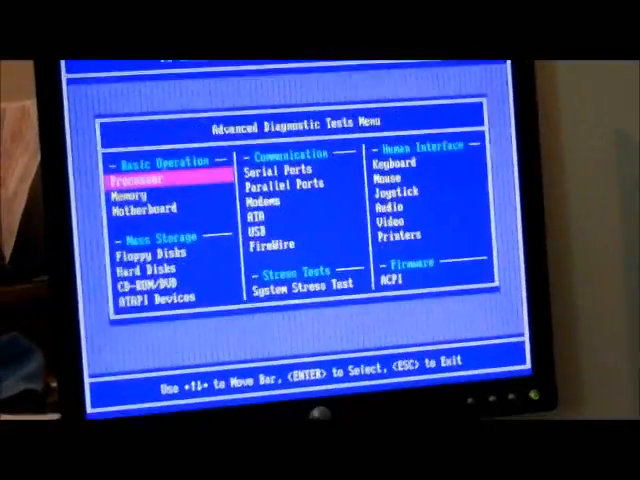
{"action": "key", "text": "down"}
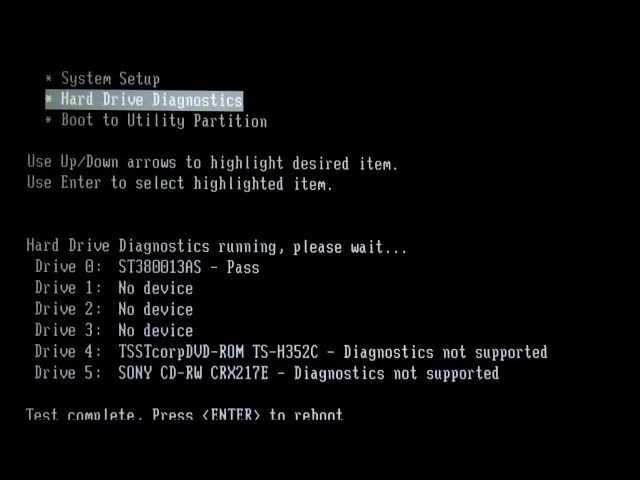
Reboot the PC once drive 0 reports Pass in the hard drive diagnostics.
{"action": "key", "text": "enter"}
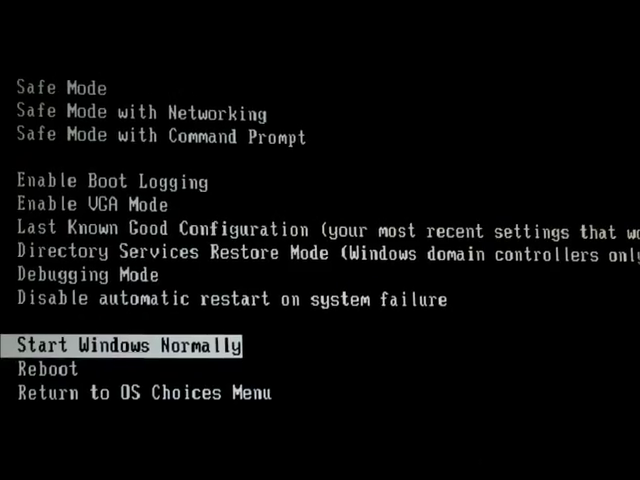
Move the highlight up the startup options list to Safe Mode.
{"action": "key", "text": "up"}
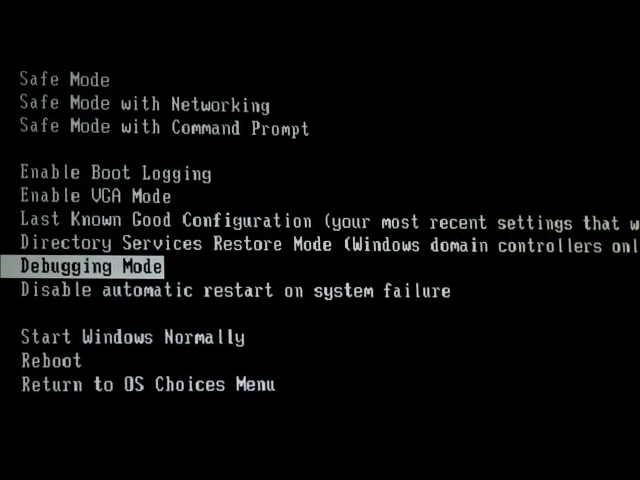
{"action": "key", "text": "Up"}
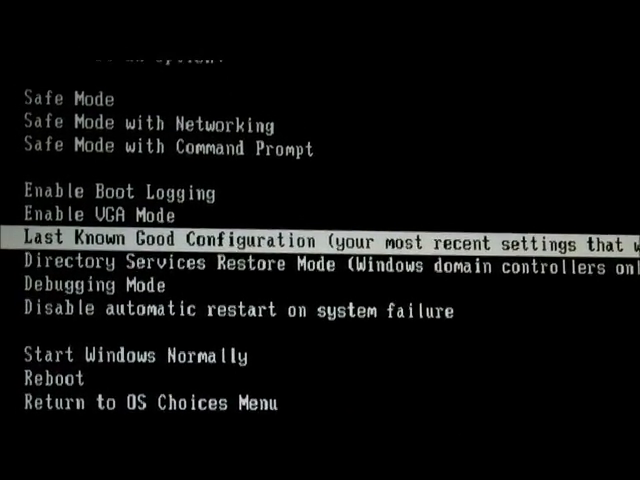
{"action": "key", "text": "Up"}
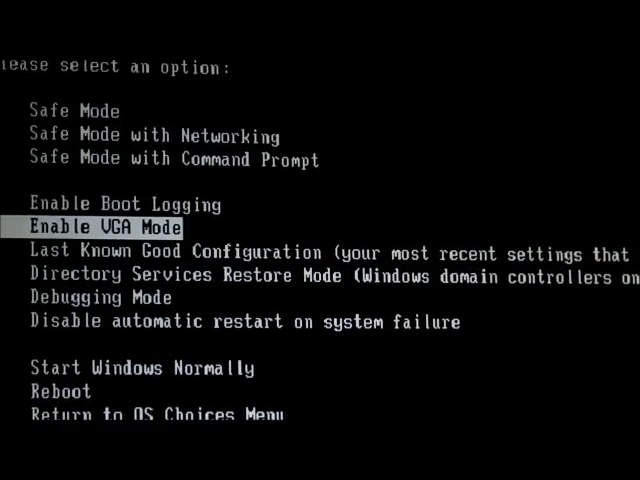
{"action": "key", "text": "up"}
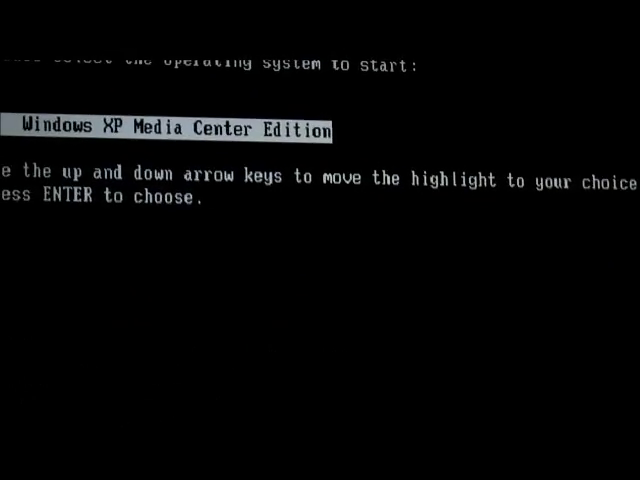
{"action": "key", "text": "enter"}
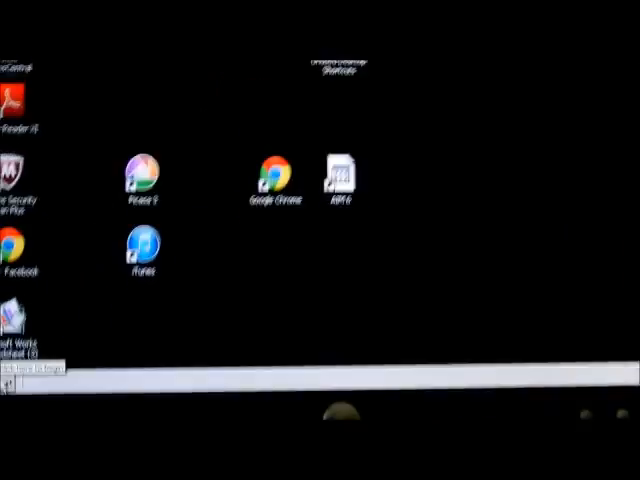
Bring up the Start menu from the Safe Mode desktop taskbar.
{"action": "left_click", "coordinate": [30, 378]}
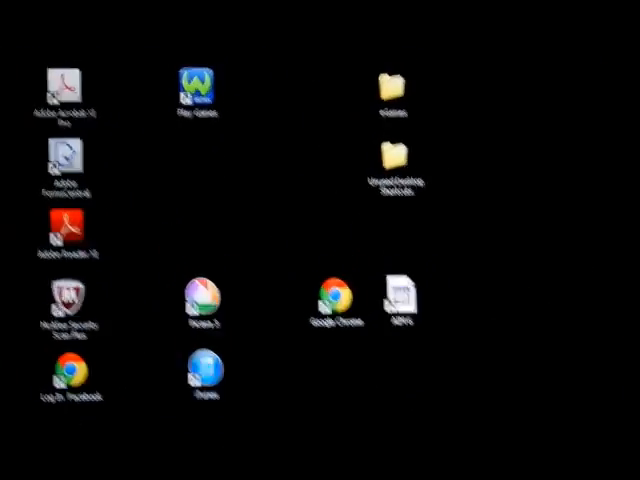
{"action": "left_click", "coordinate": [20, 470]}
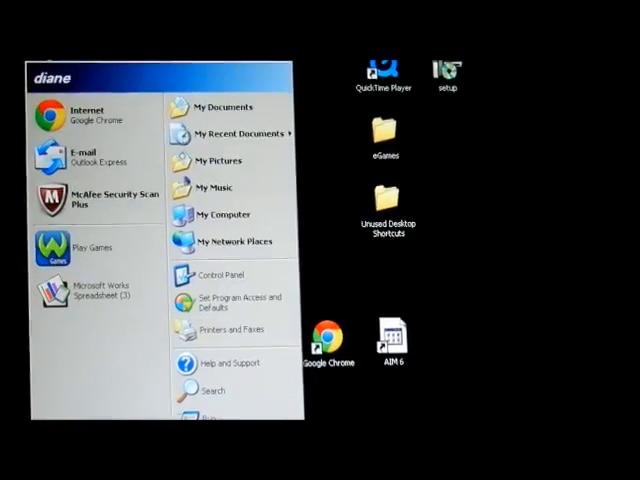